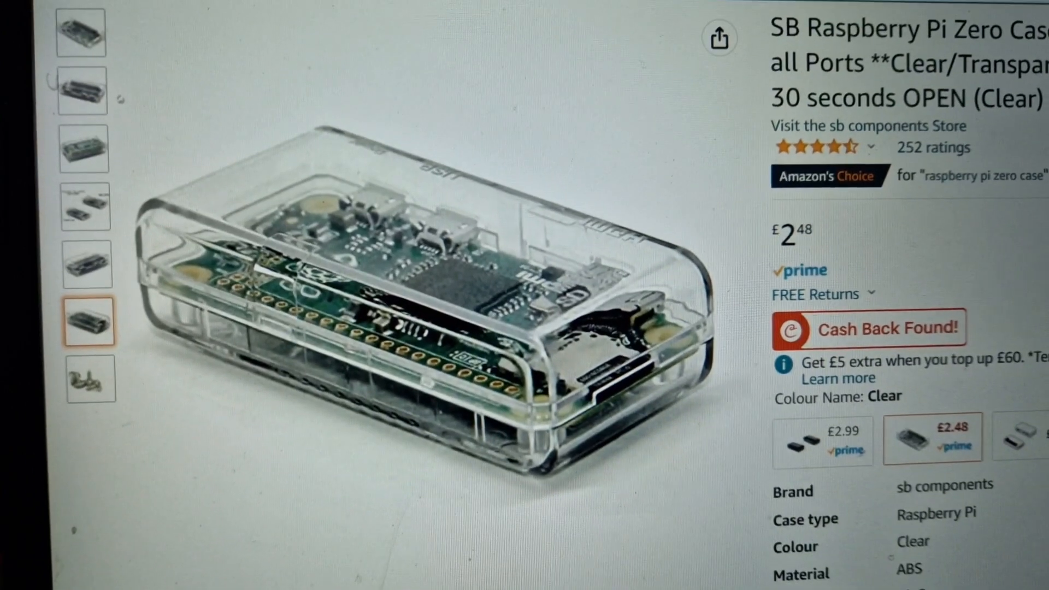
# - View the case's gallery photos in turn — ports, open/closed comparison, GPIO holes, header pins — ending on the first photo
pyautogui.click(117, 201)
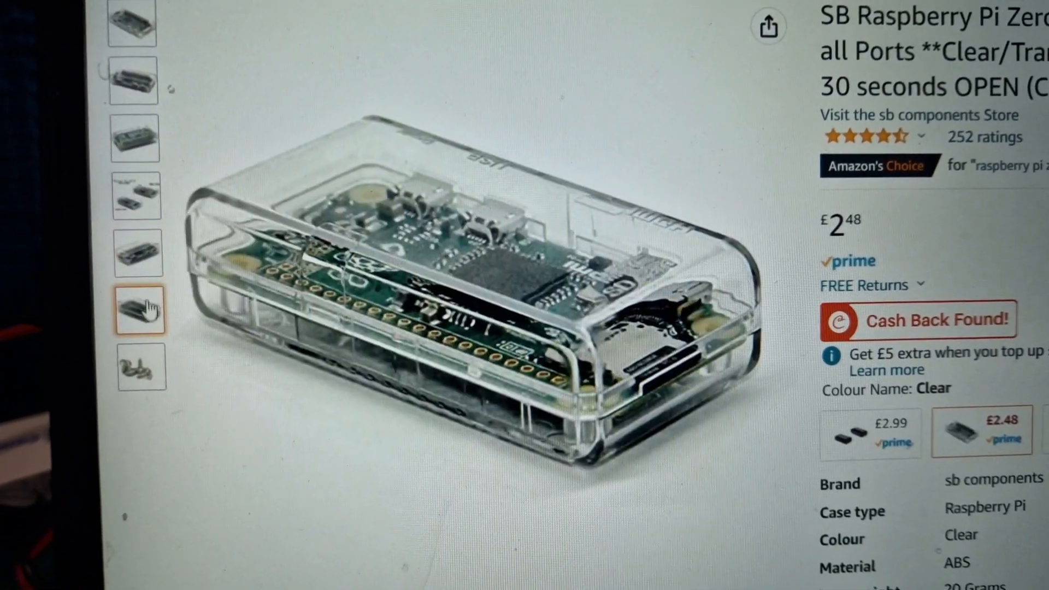
pyautogui.click(138, 130)
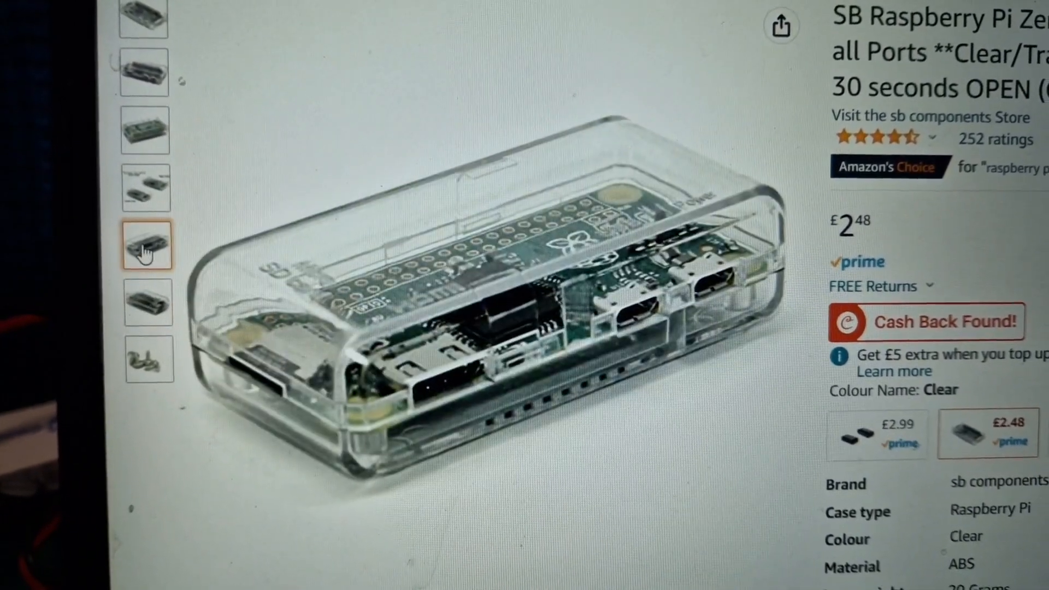
pyautogui.click(160, 185)
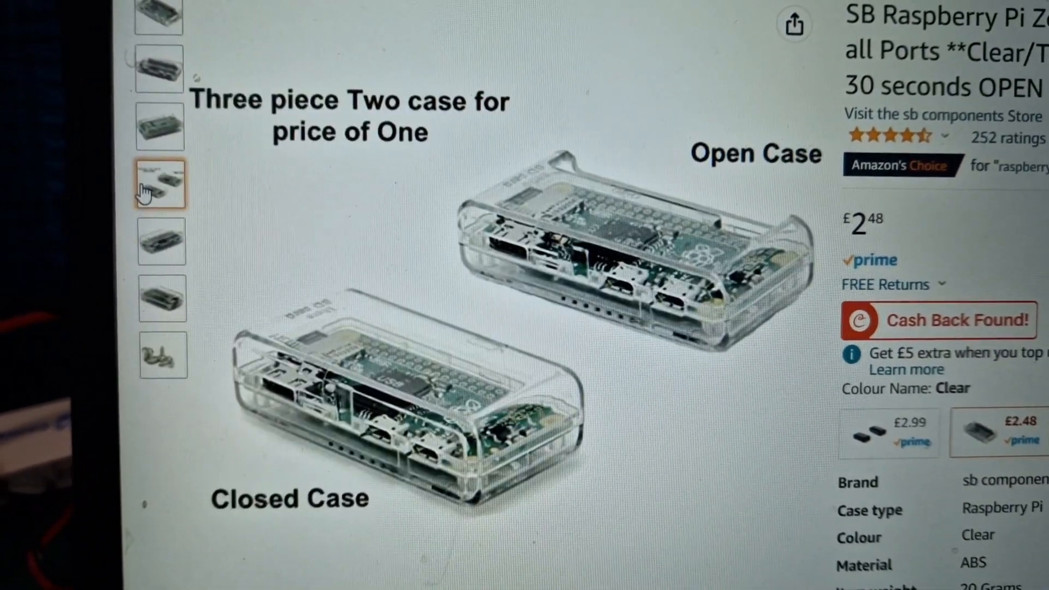
pyautogui.click(160, 129)
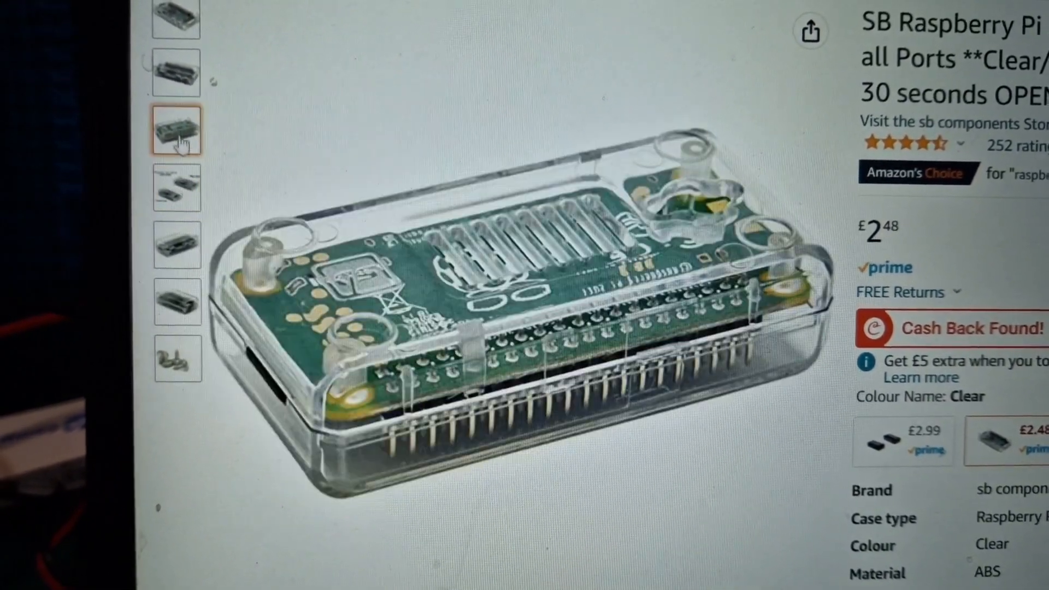
pyautogui.click(177, 72)
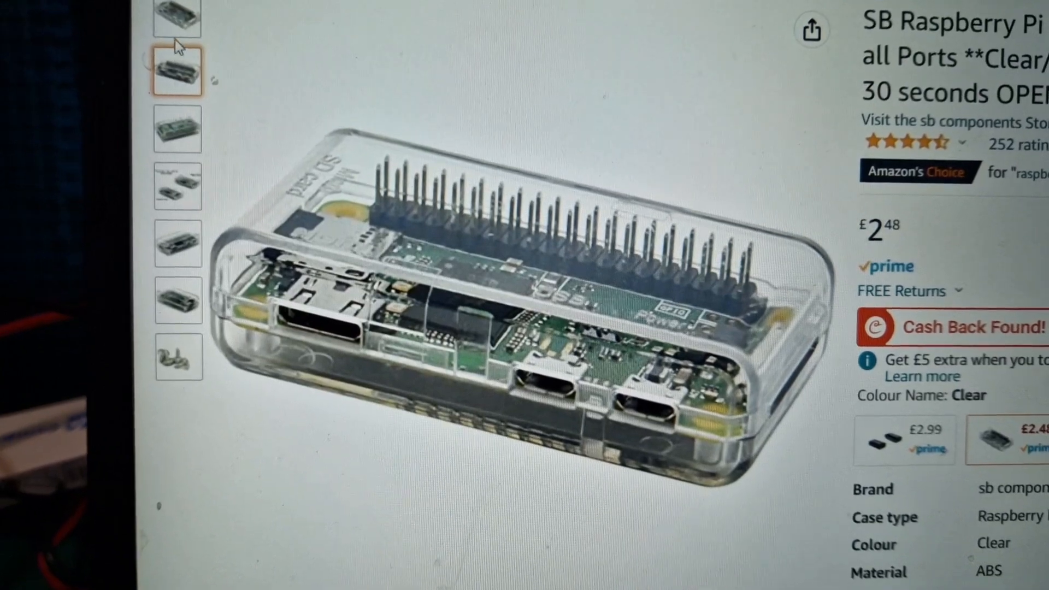
pyautogui.click(178, 19)
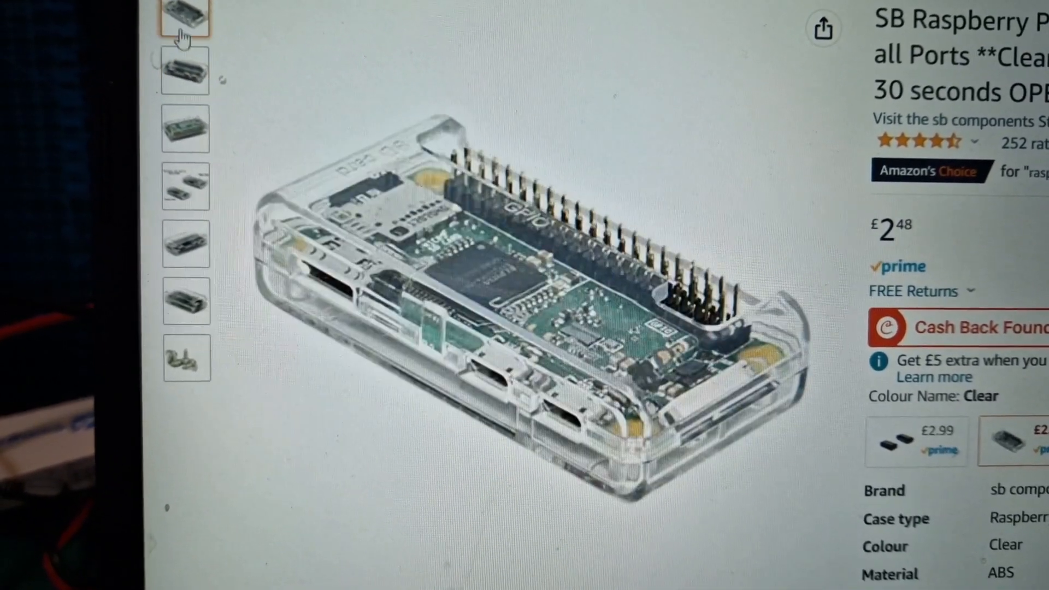
pyautogui.scroll(-3)
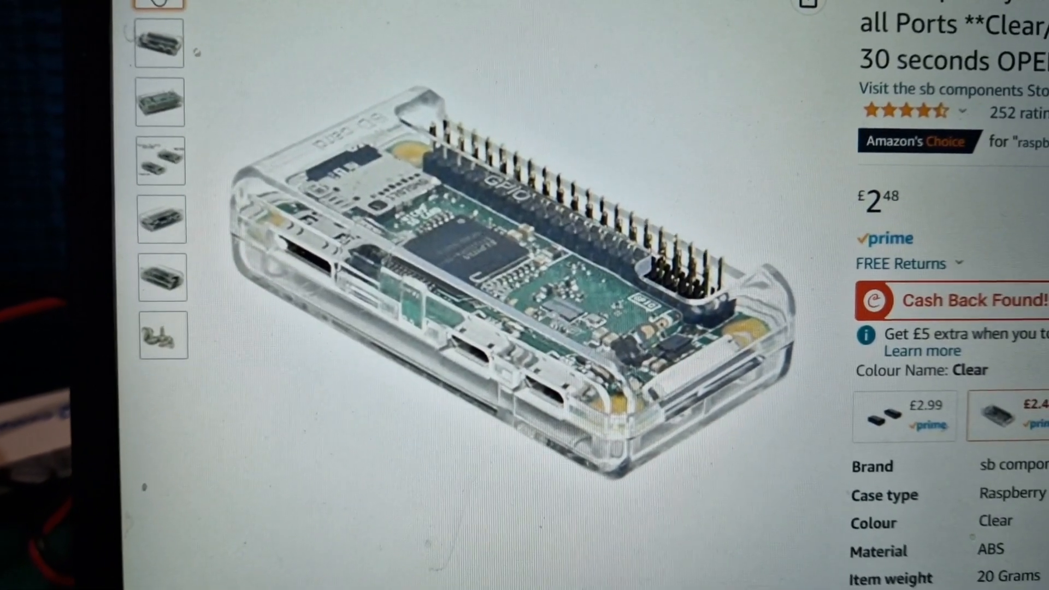